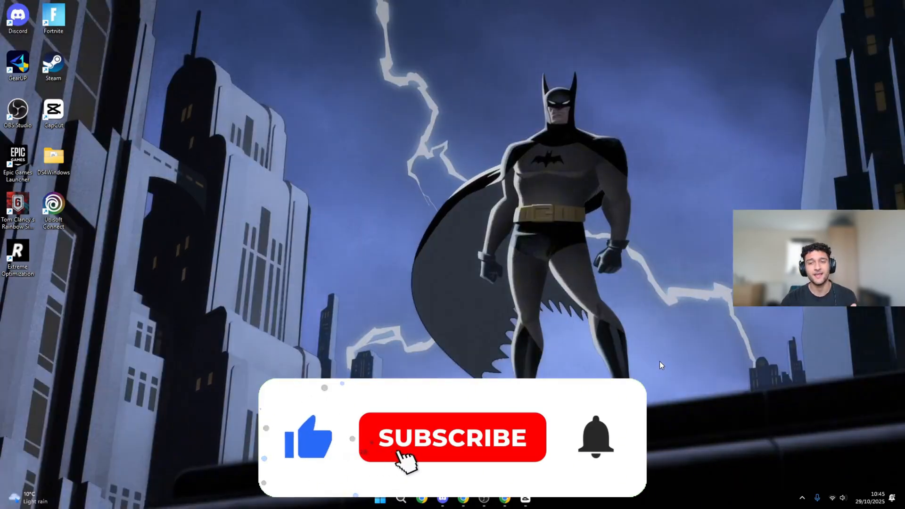
- Bring the browser showing the Risxn Tweaks products page to the front
{"action": "left_click", "coordinate": [452, 437]}
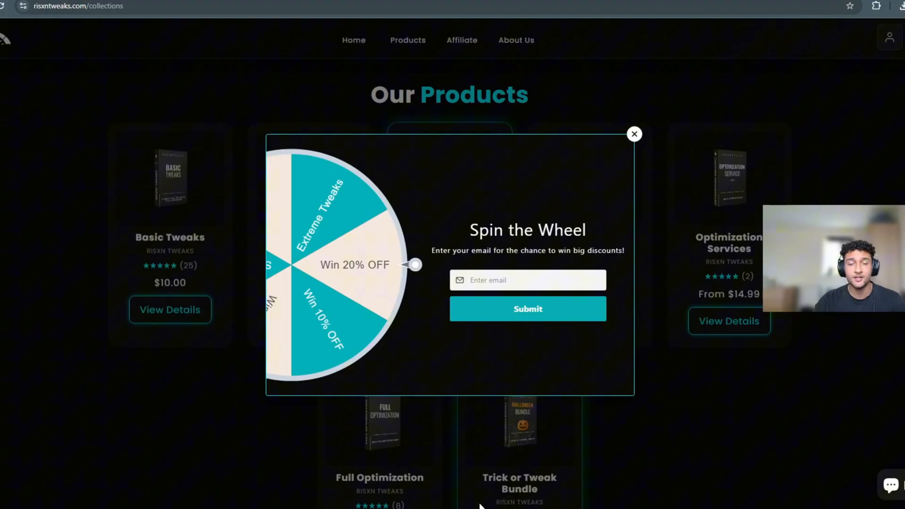
- Dismiss the spin-the-wheel offer and open the Extreme Tweaks product page
{"action": "left_click", "coordinate": [633, 134]}
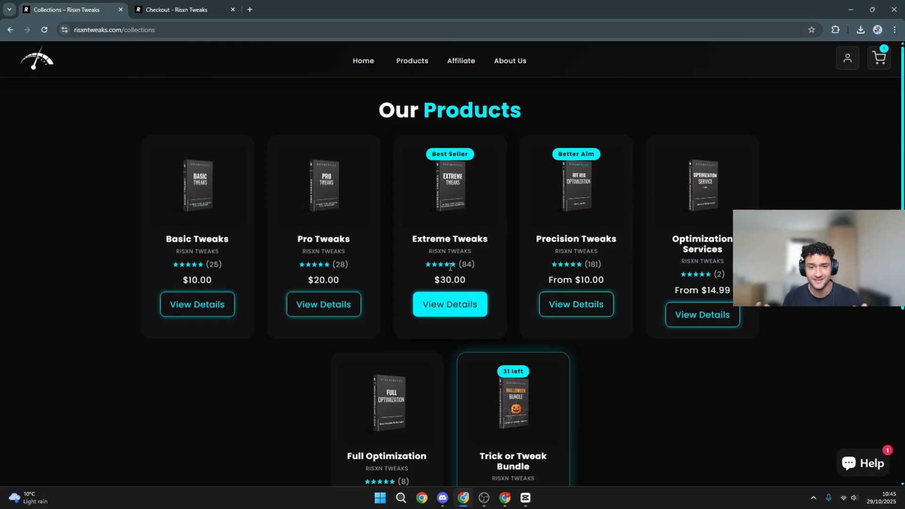
{"action": "mouse_move", "coordinate": [407, 239]}
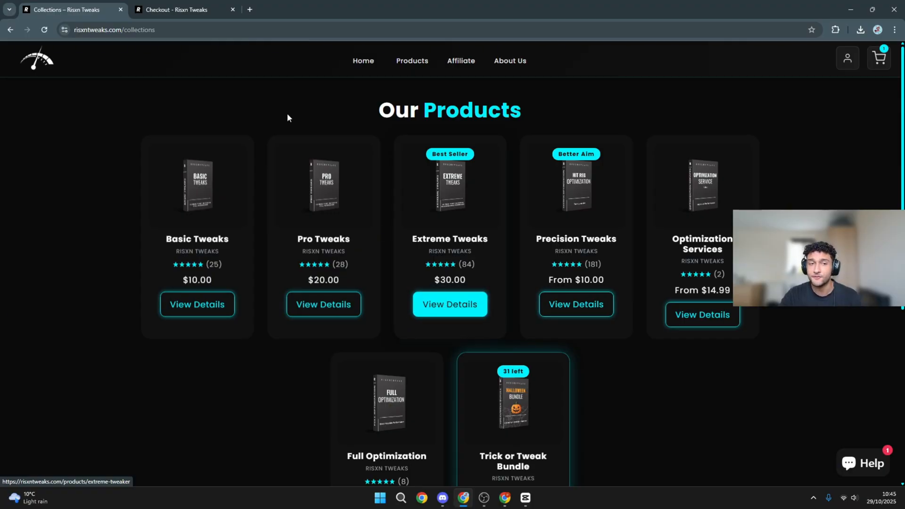
{"action": "left_click", "coordinate": [185, 9]}
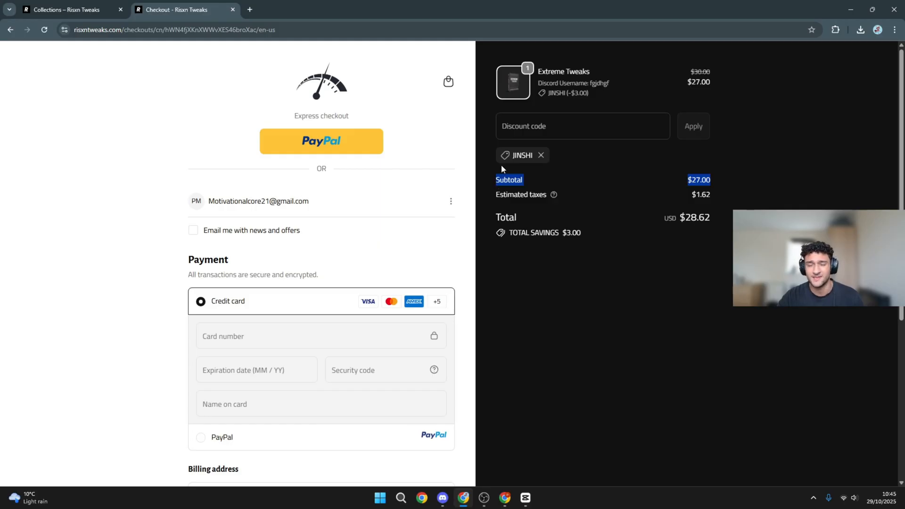
{"action": "mouse_move", "coordinate": [677, 4]}
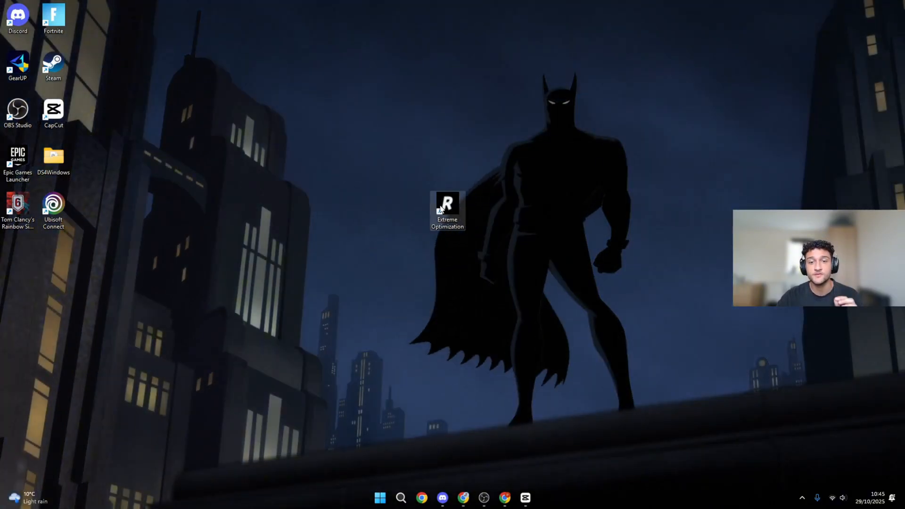
- Launch Extreme Optimization Assistant V5 from its desktop shortcut
{"action": "double_click", "coordinate": [447, 208]}
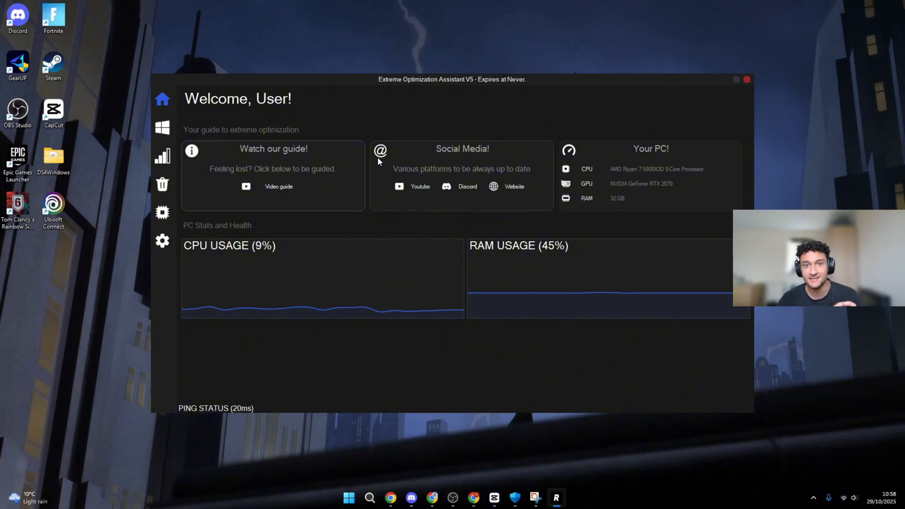
{"action": "mouse_move", "coordinate": [340, 245]}
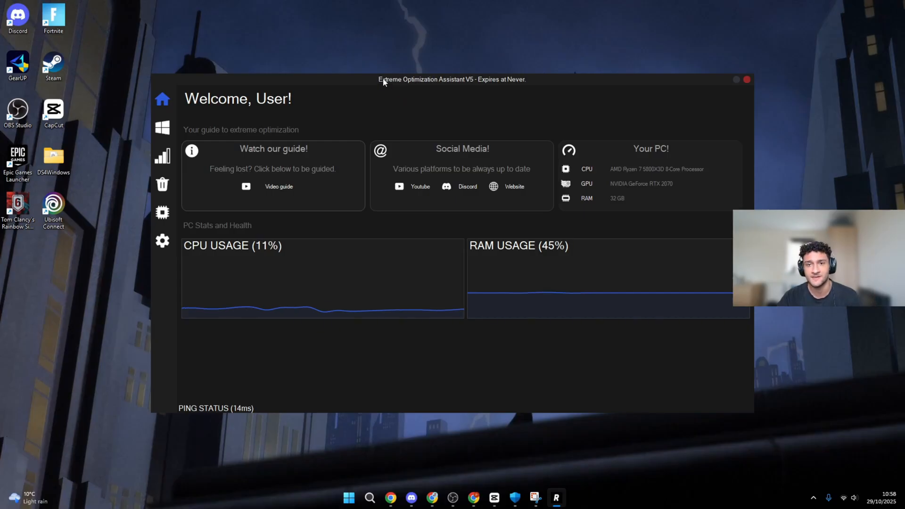
{"action": "mouse_move", "coordinate": [400, 71]}
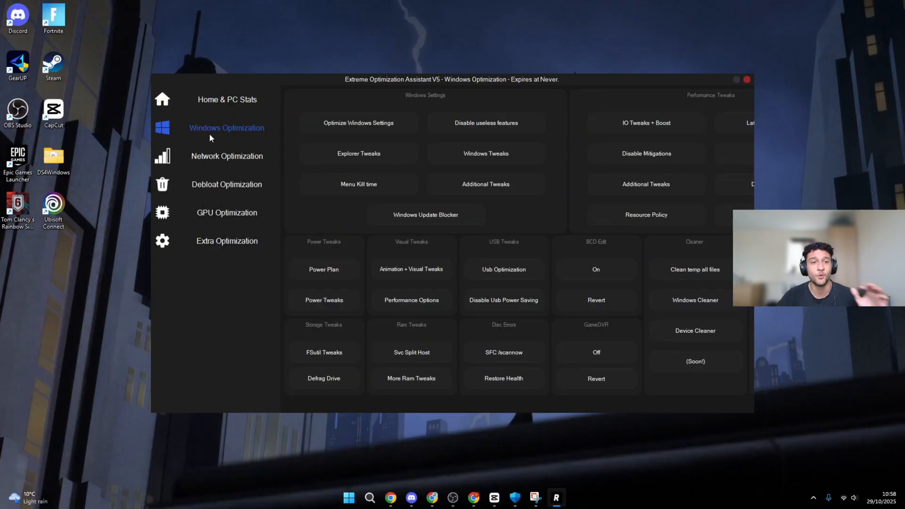
{"action": "mouse_move", "coordinate": [214, 170]}
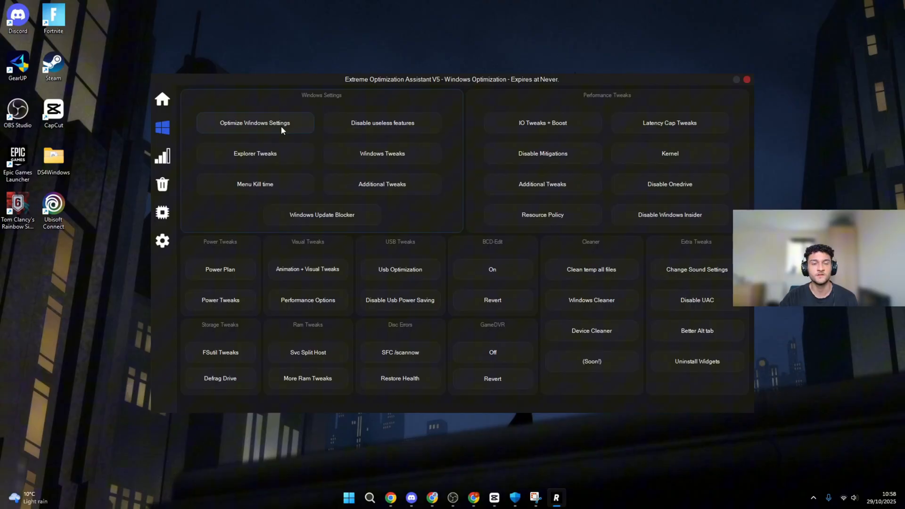
- Apply the Optimize Windows Settings and Explorer Tweaks options
{"action": "left_click", "coordinate": [255, 123]}
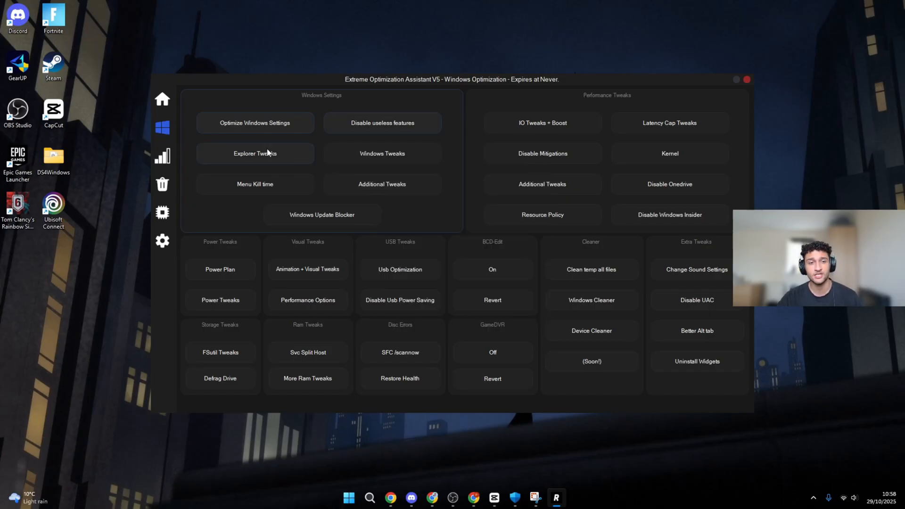
{"action": "left_click", "coordinate": [254, 153]}
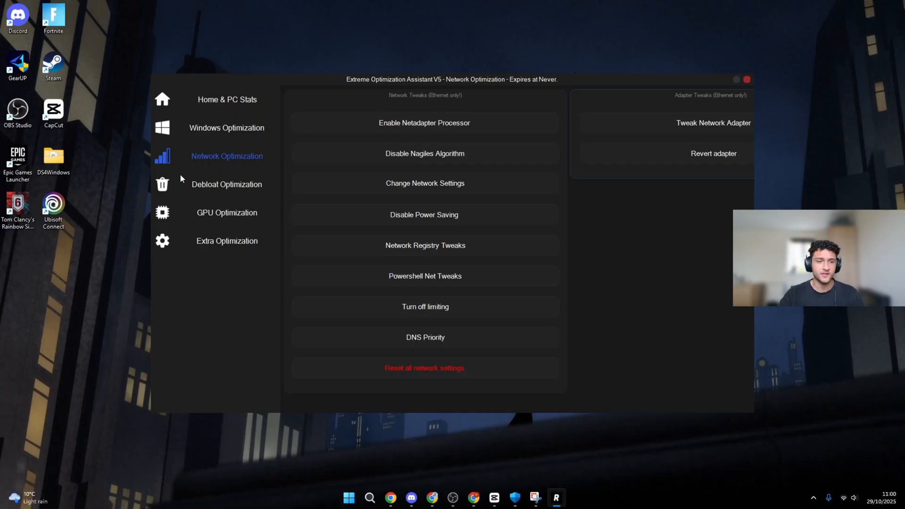
{"action": "mouse_move", "coordinate": [188, 191]}
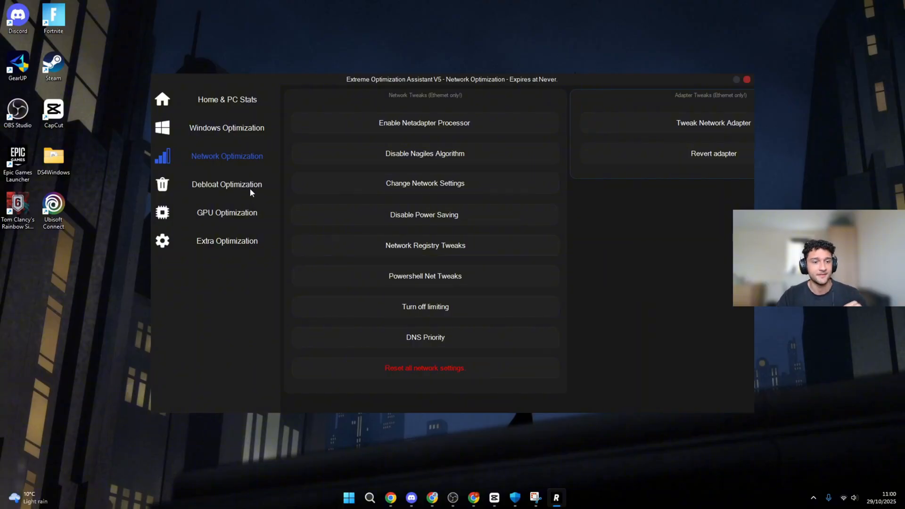
- Switch to the GPU Optimization tab with Nvidia and Radeon tweaks
{"action": "left_click", "coordinate": [226, 213]}
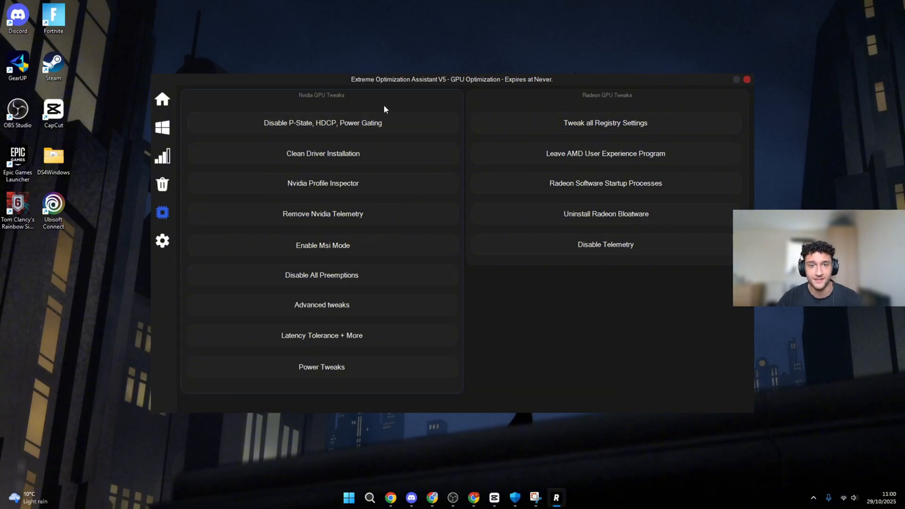
{"action": "mouse_move", "coordinate": [380, 91]}
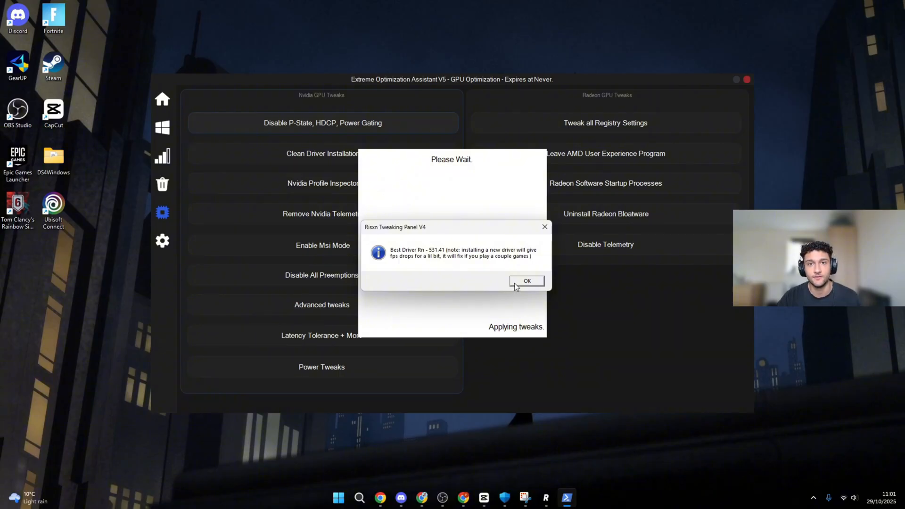
- Acknowledge the driver notice for the P-State tweak and go to Extra Optimization
{"action": "left_click", "coordinate": [526, 281]}
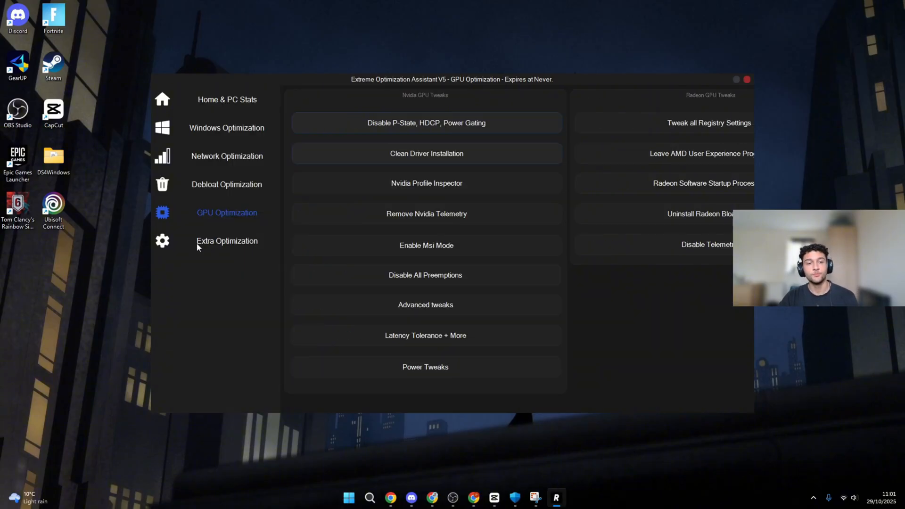
{"action": "left_click", "coordinate": [226, 241]}
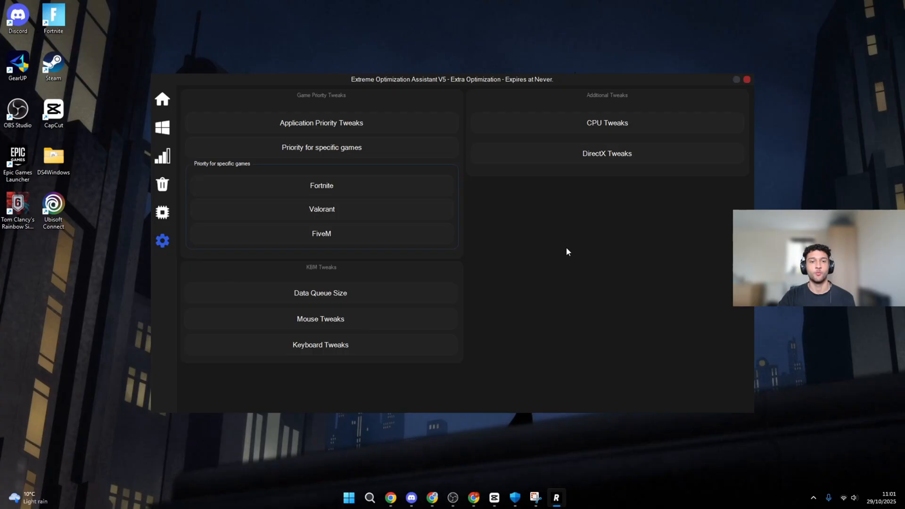
- Apply Application Priority Tweaks and Fortnite priority, then minimize the assistant
{"action": "left_click", "coordinate": [321, 122]}
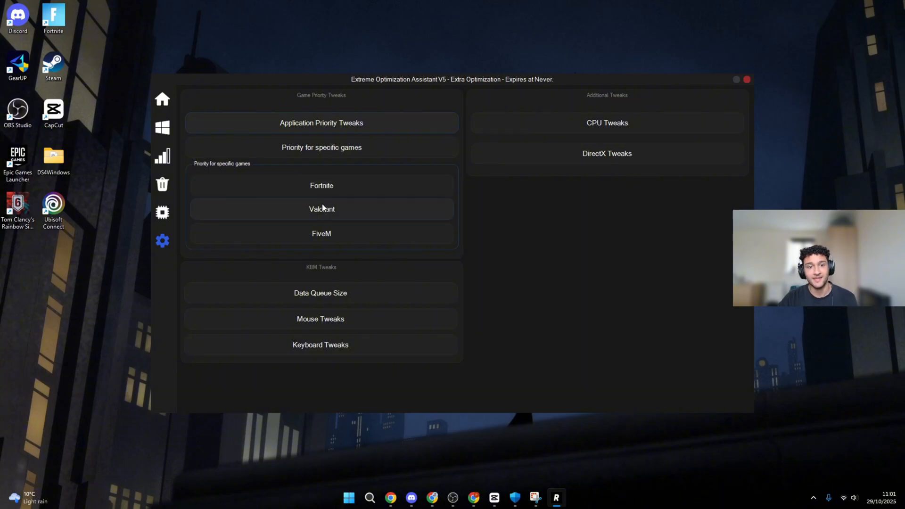
{"action": "mouse_move", "coordinate": [387, 189]}
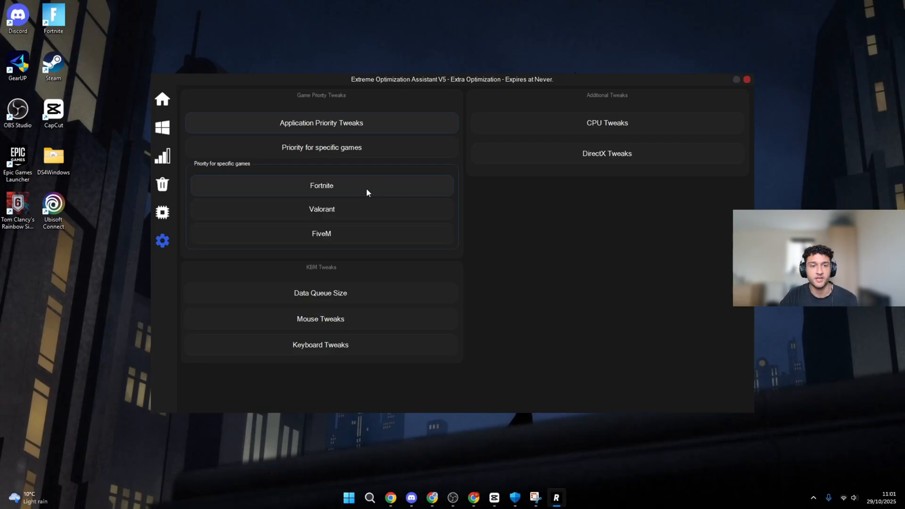
{"action": "left_click", "coordinate": [321, 185]}
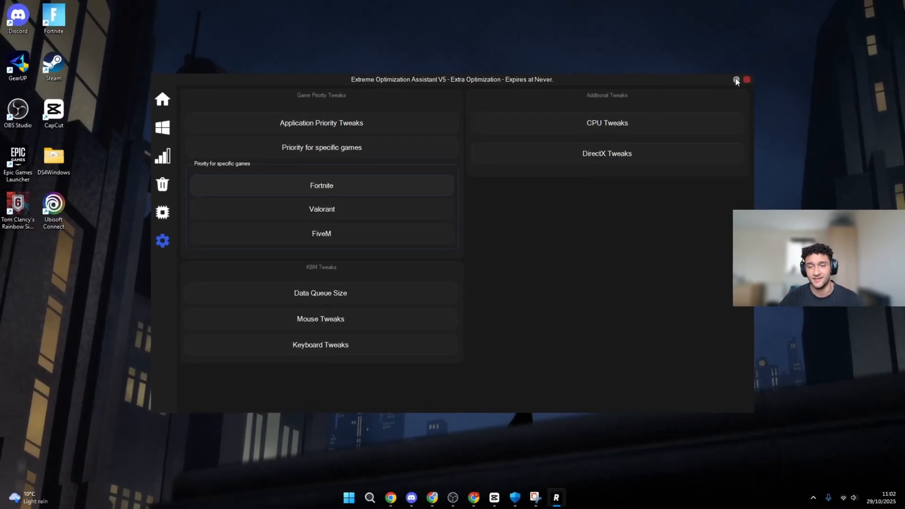
{"action": "left_click", "coordinate": [737, 80]}
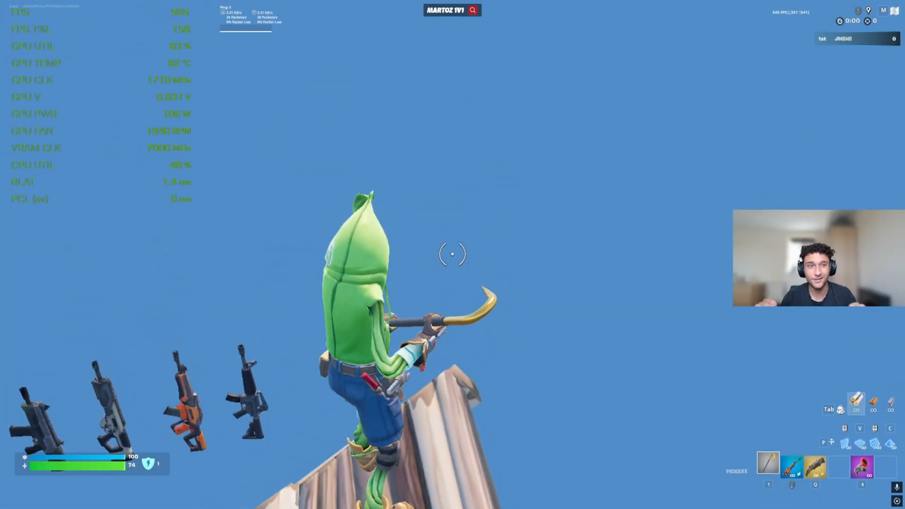